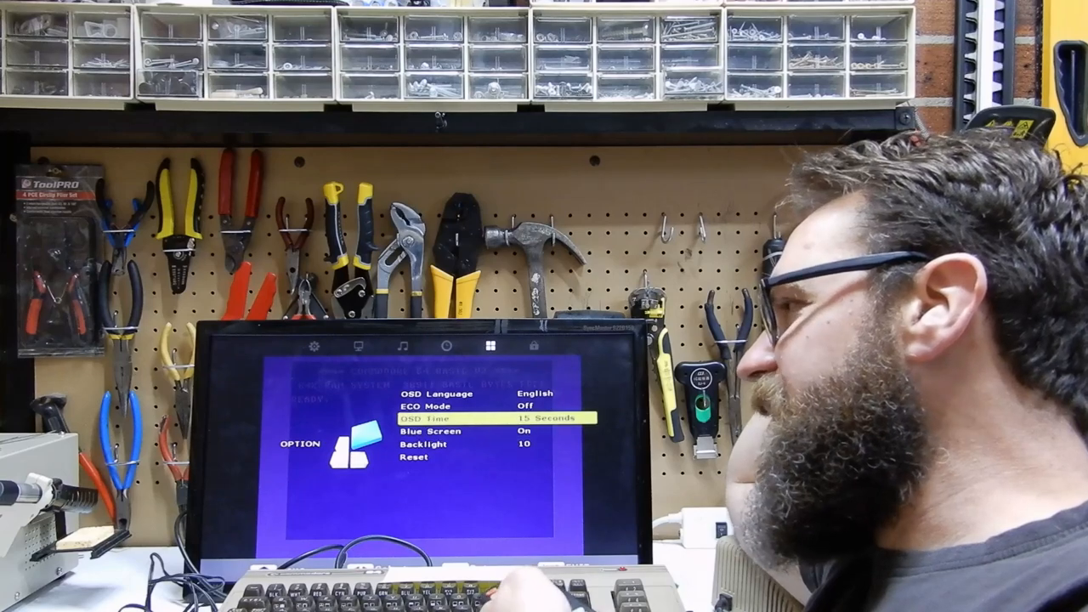
{"action": "key", "text": "down"}
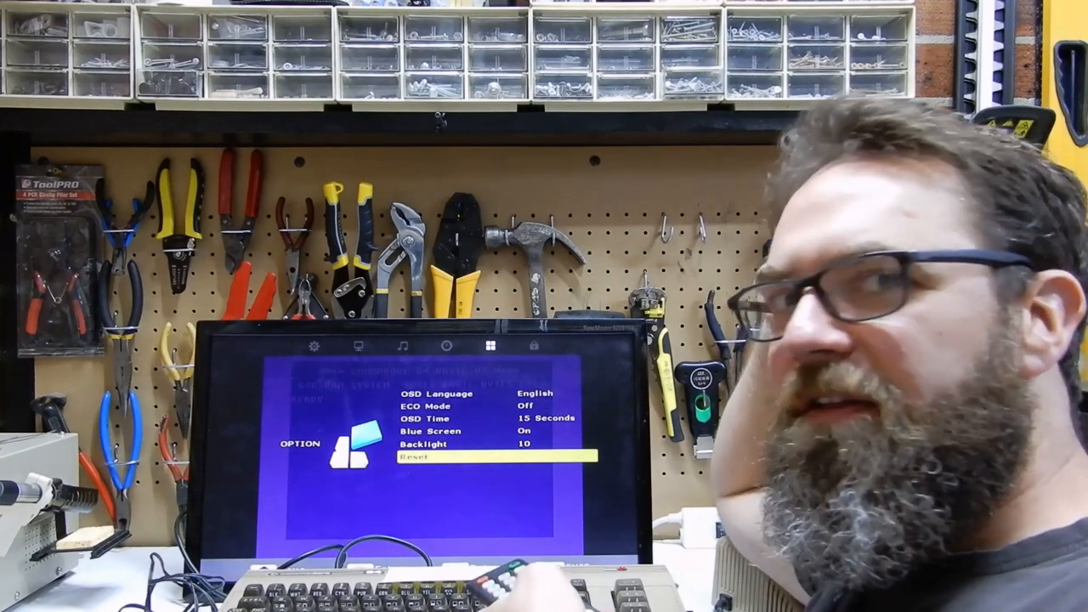